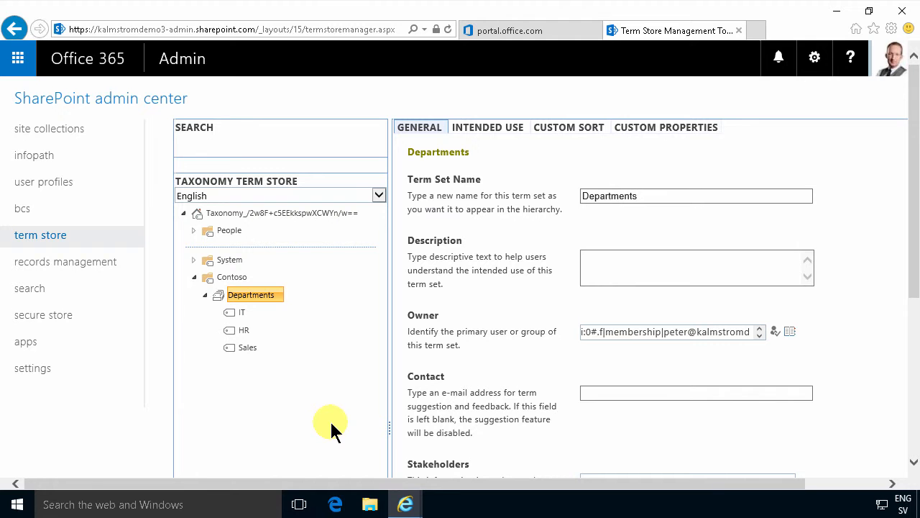
mouse_move(291, 315)
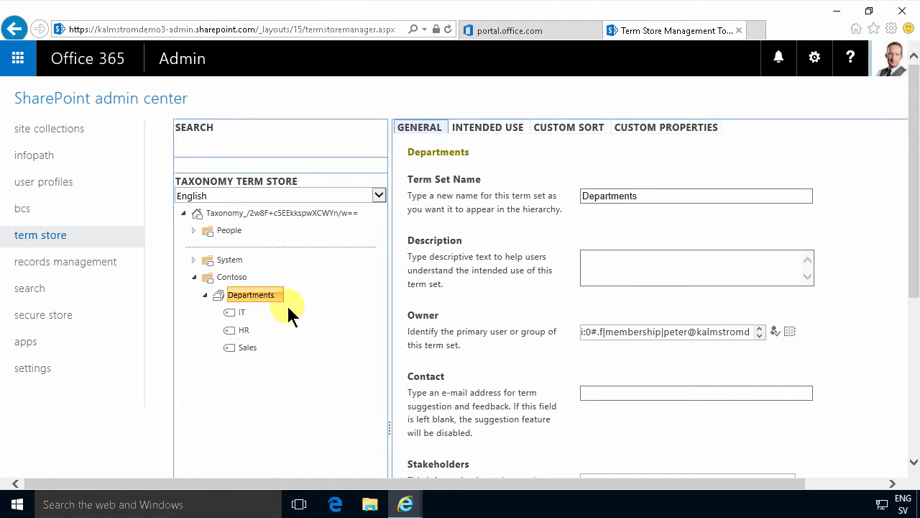
mouse_move(279, 297)
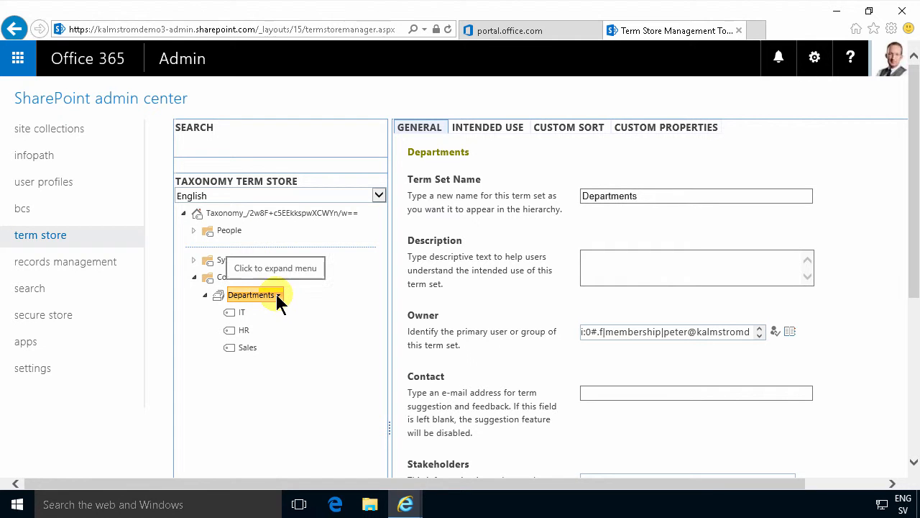
mouse_move(264, 375)
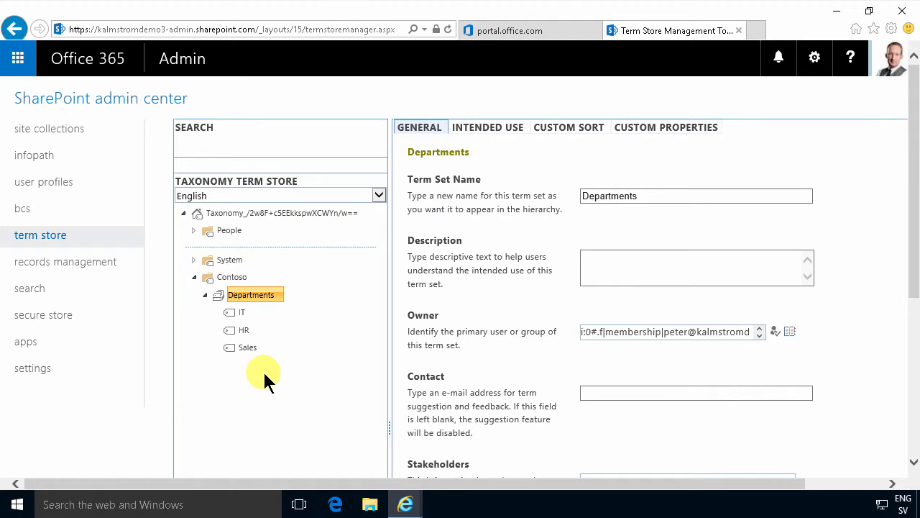
mouse_move(179, 135)
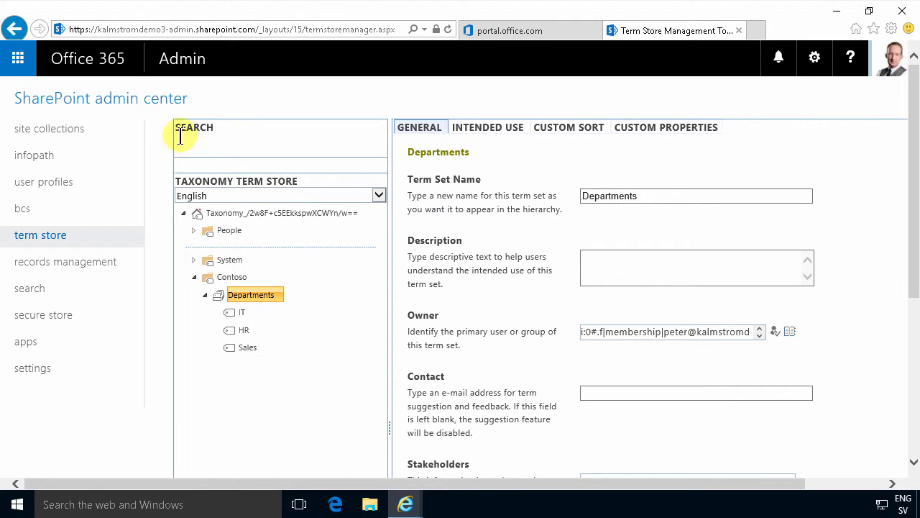
mouse_move(47, 71)
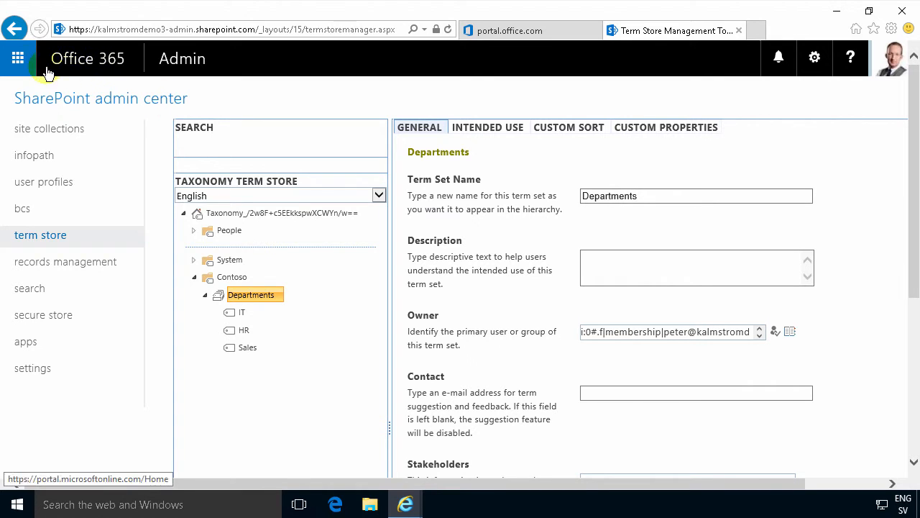
Open the Content Type Hub site from Sites I'm following
left_click(17, 59)
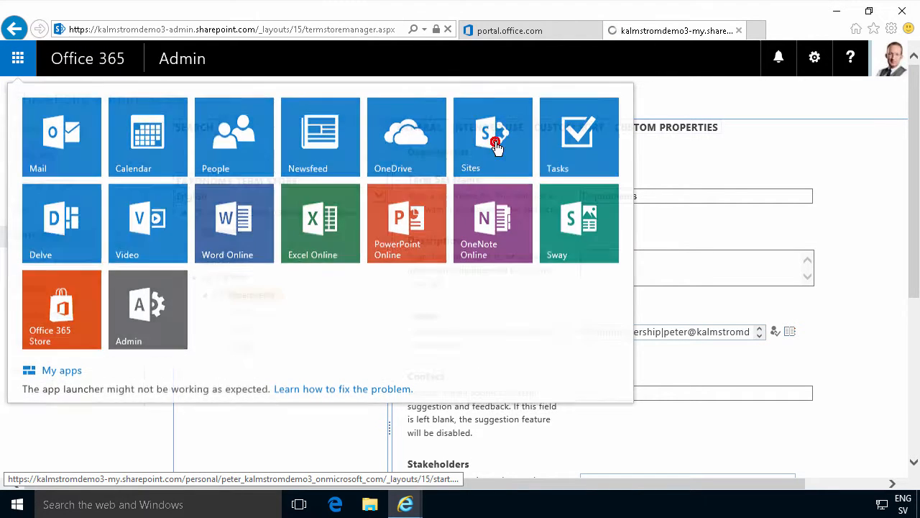
left_click(493, 137)
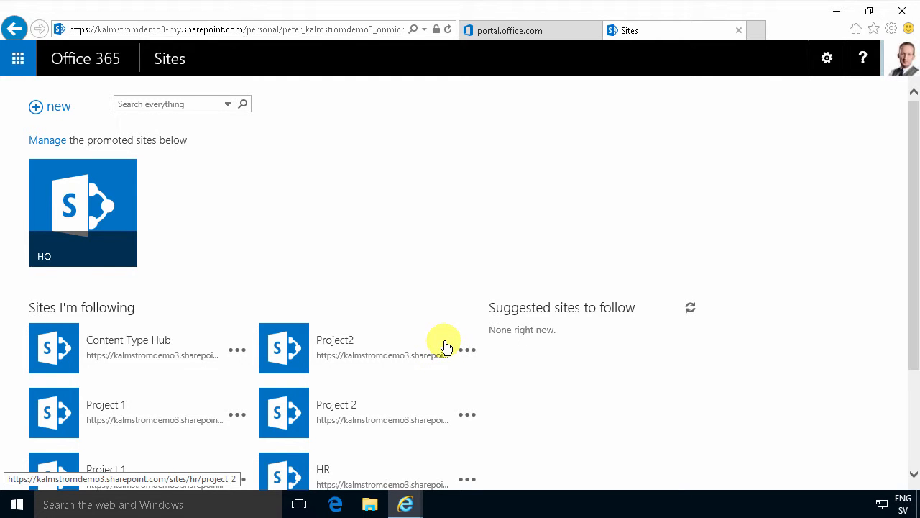
scroll("down", 3)
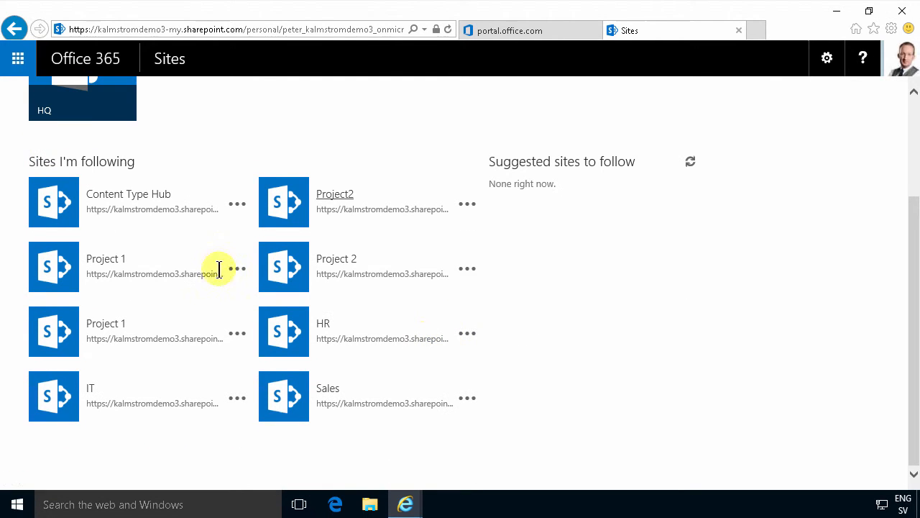
left_click(128, 193)
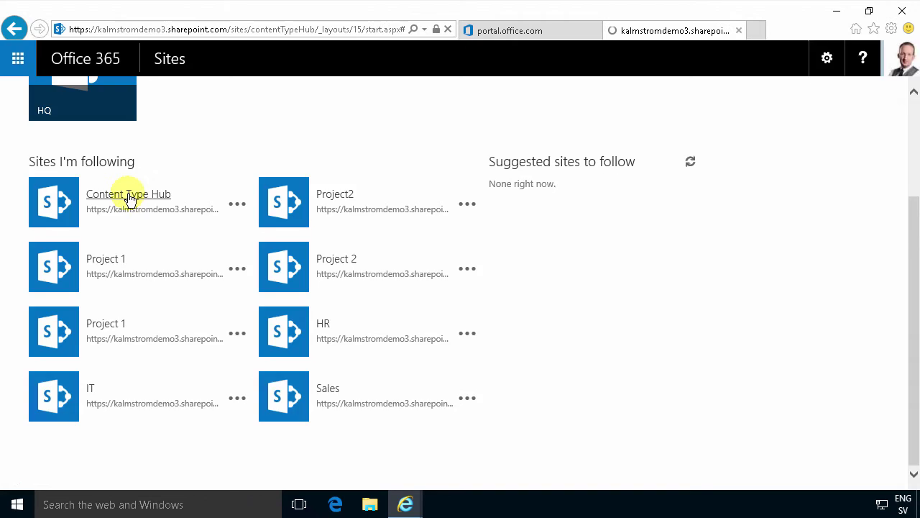
Go through the hub's Site settings to the Site content types gallery
left_click(128, 193)
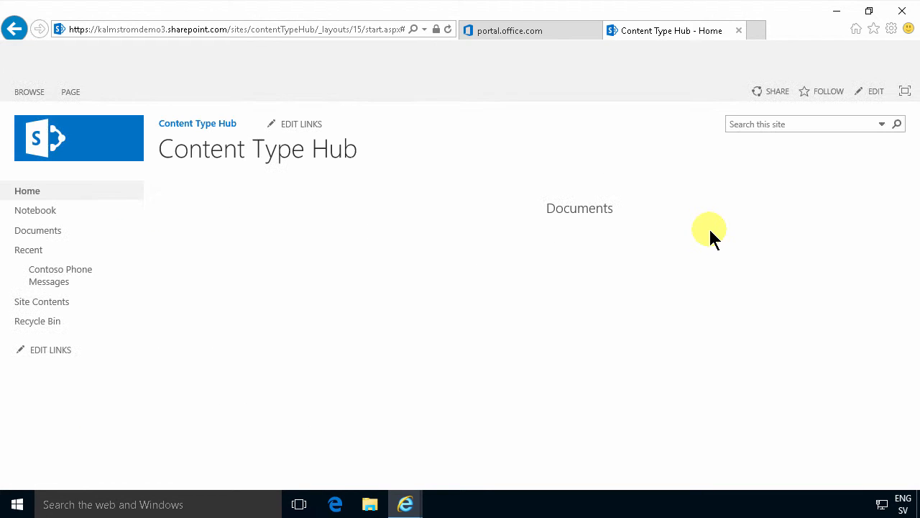
left_click(827, 58)
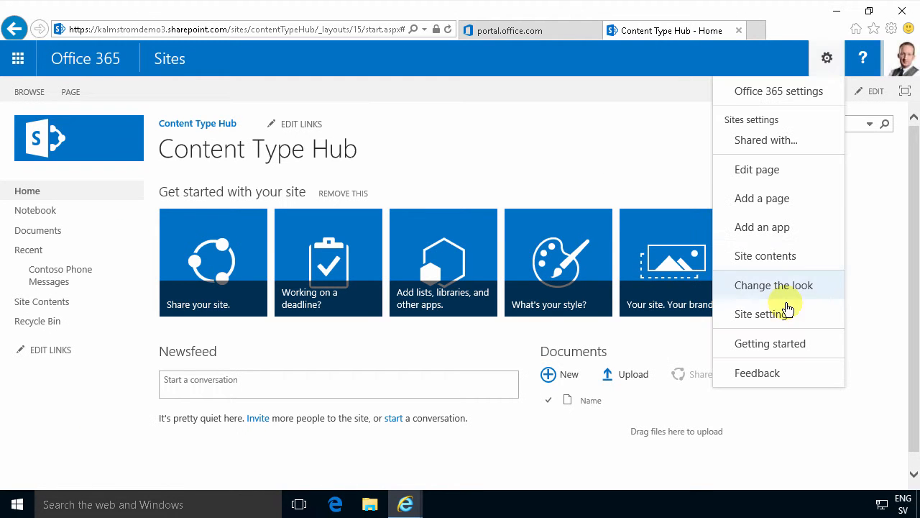
left_click(764, 313)
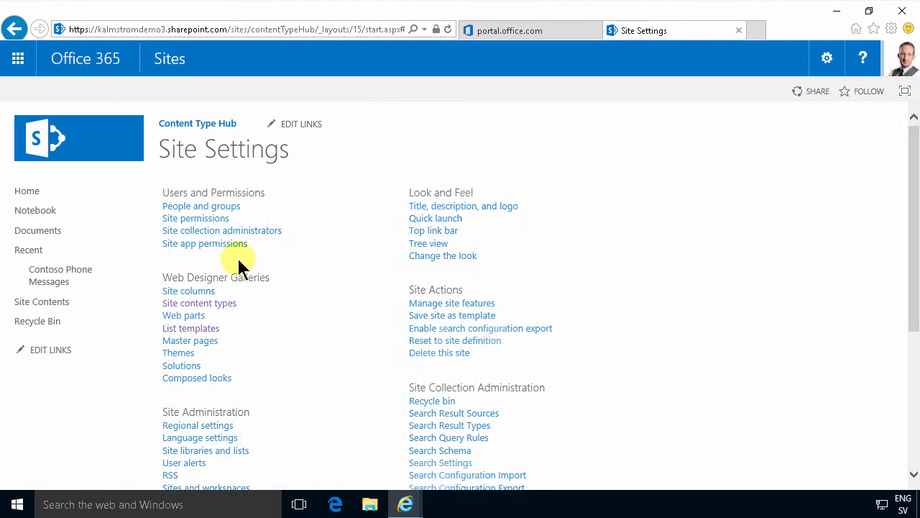
mouse_move(199, 303)
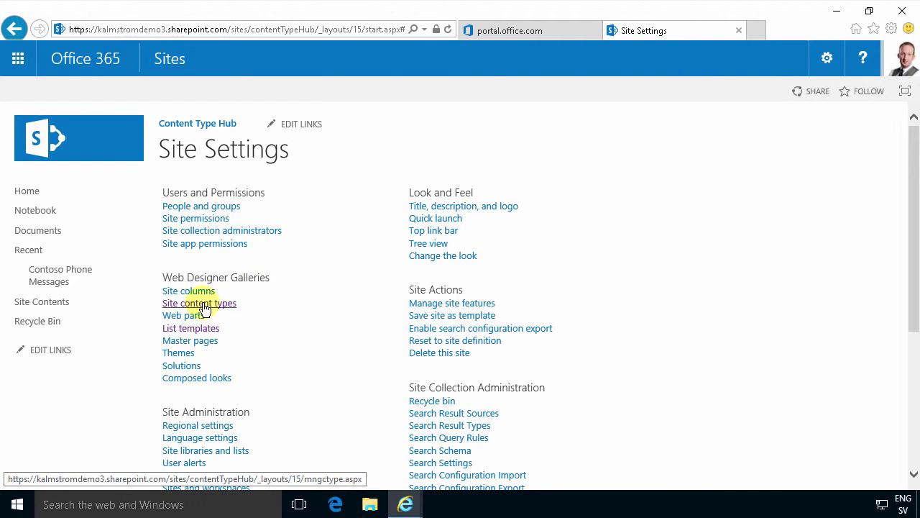
mouse_move(480, 327)
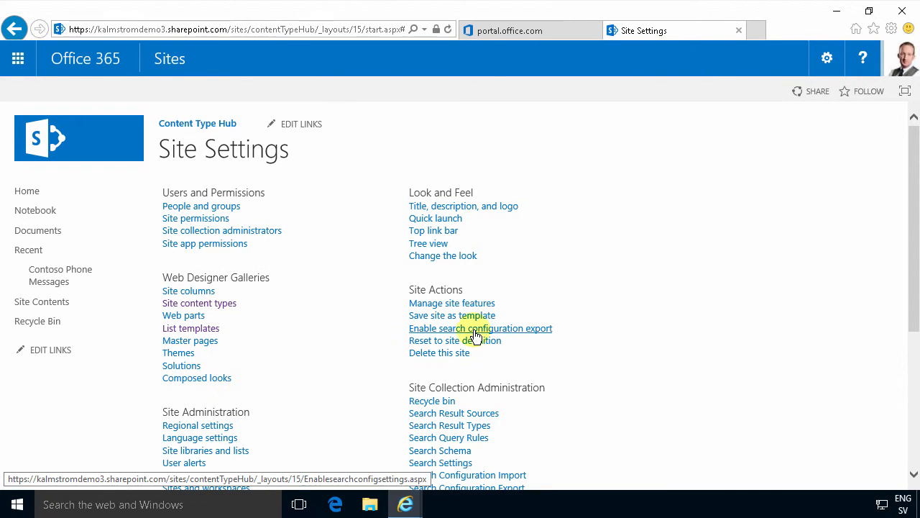
left_click(199, 303)
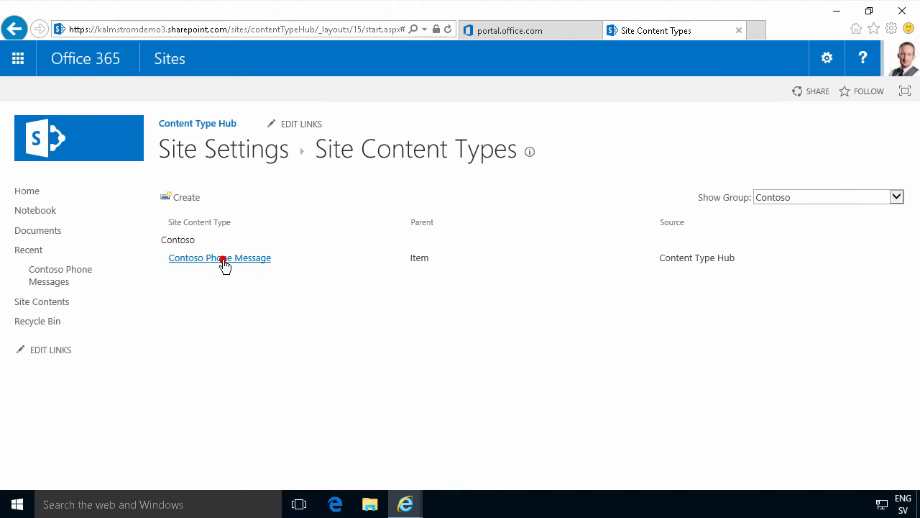
Open Contoso Phone Message and start adding a new site column to it
left_click(219, 257)
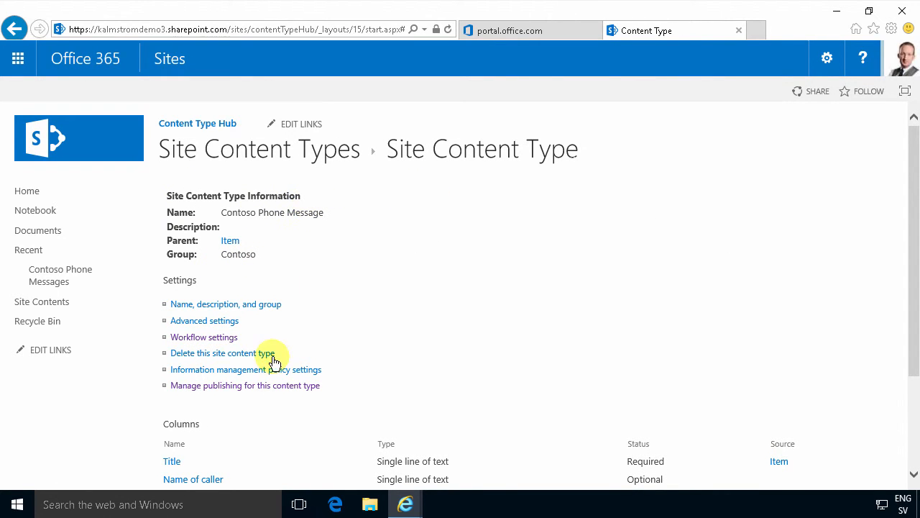
scroll("down", 3)
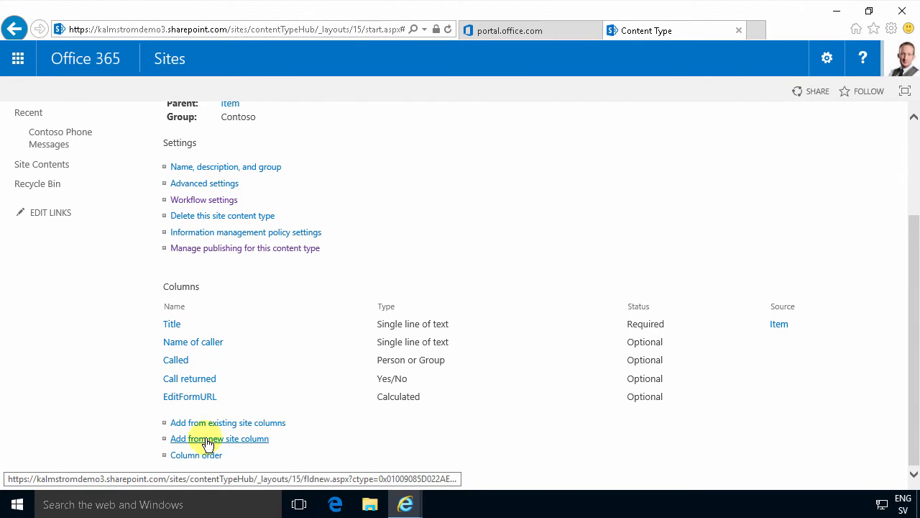
left_click(219, 438)
type("Contoso De")
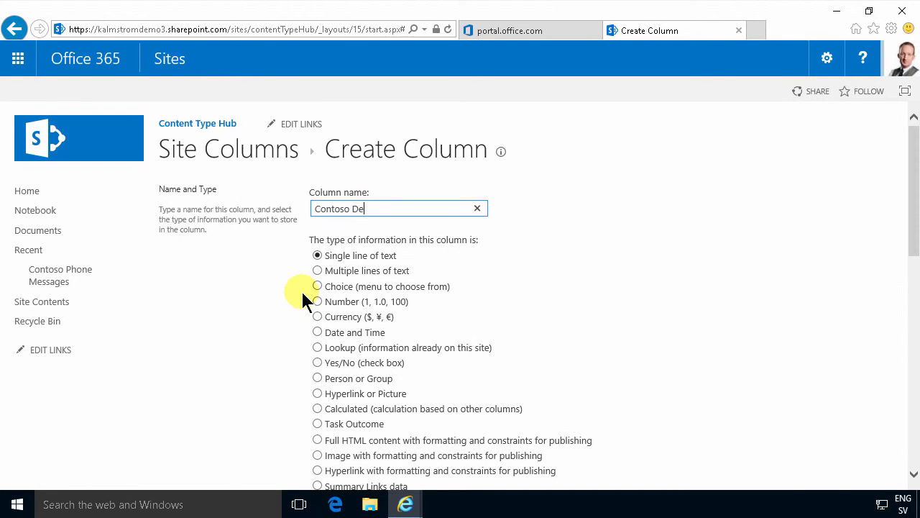
Complete the column name as 'Contoso Department' and view its managed metadata settings
type("partment")
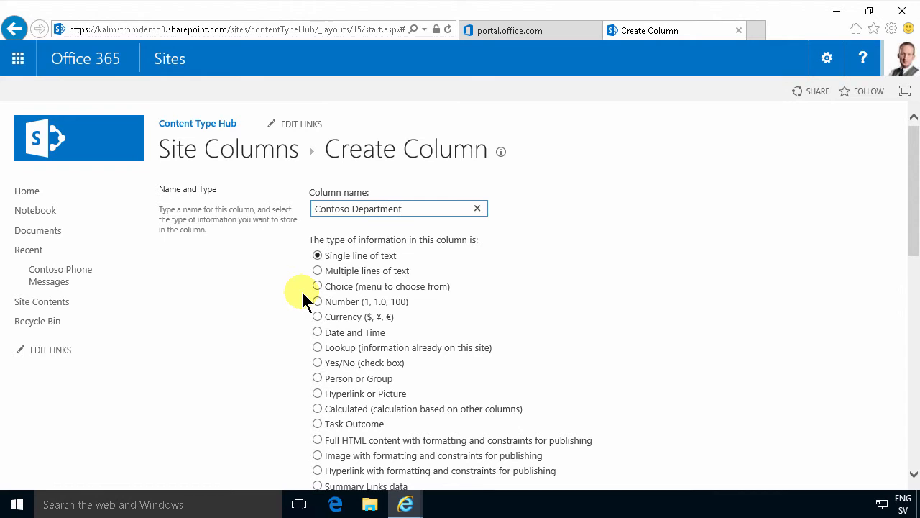
mouse_move(616, 212)
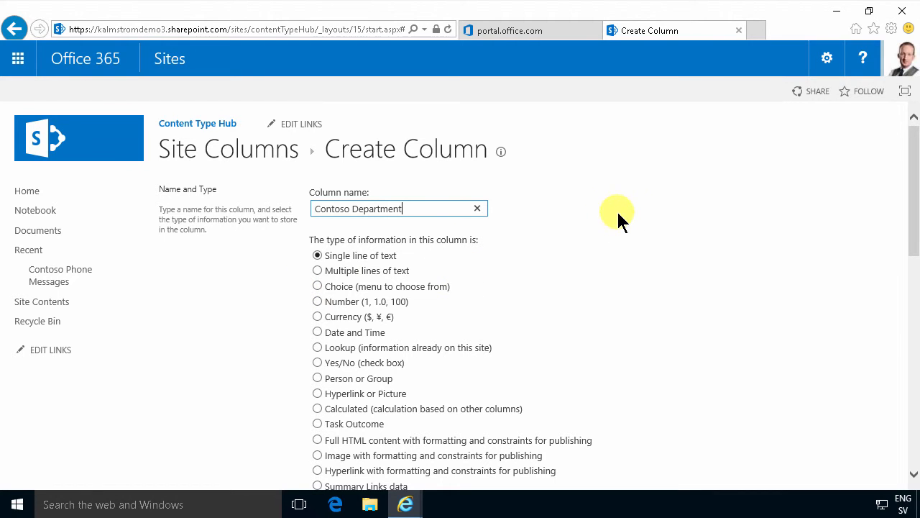
mouse_move(646, 205)
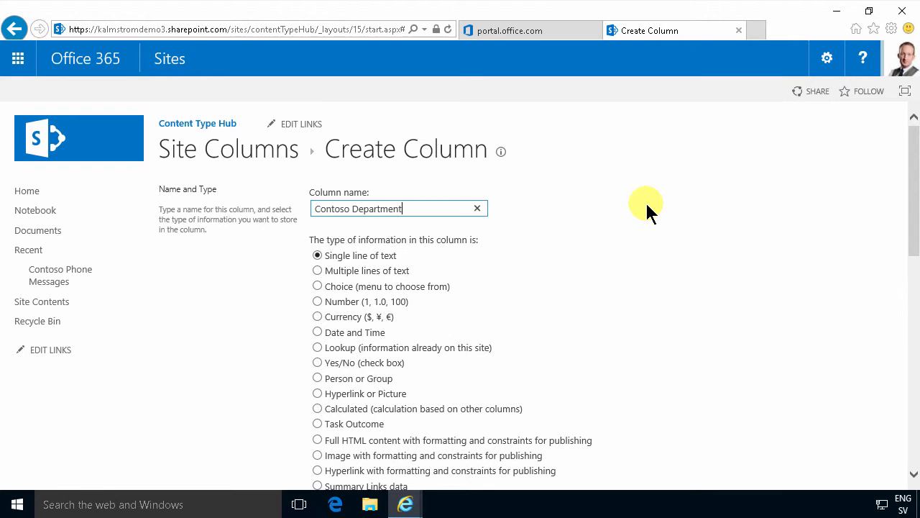
mouse_move(741, 180)
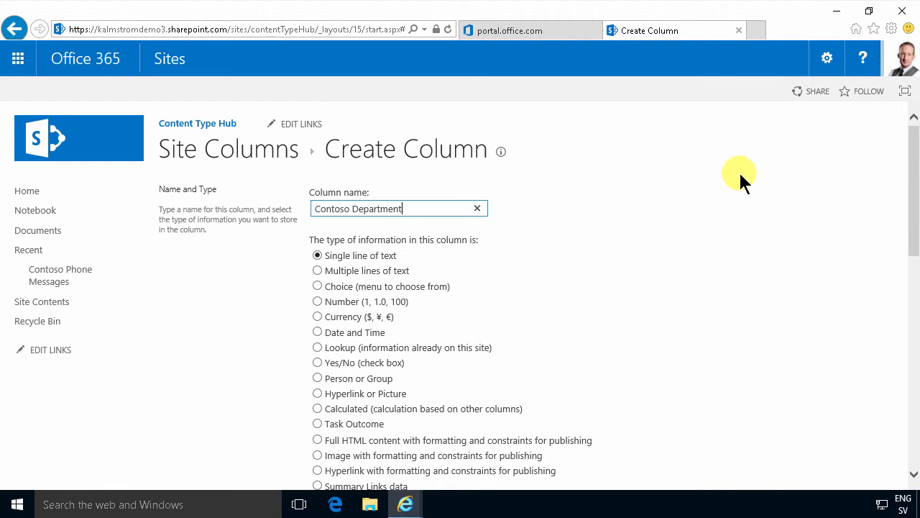
scroll("down", 3)
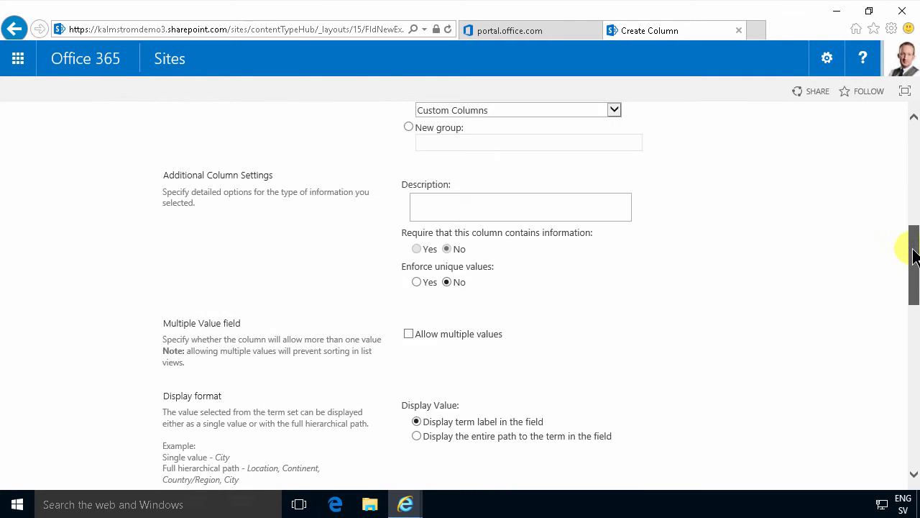
Assign the column to the Contoso group and the Taxonomy > Contoso > Departments term set
left_click(613, 109)
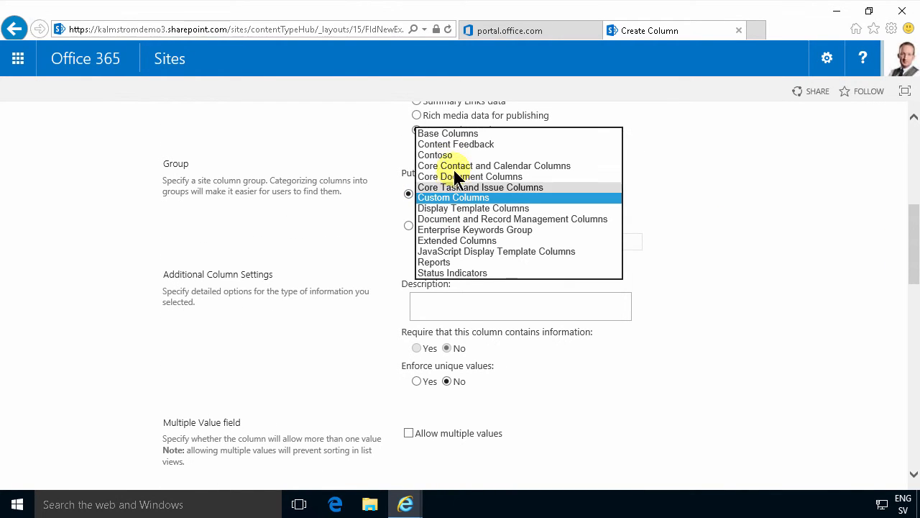
left_click(434, 155)
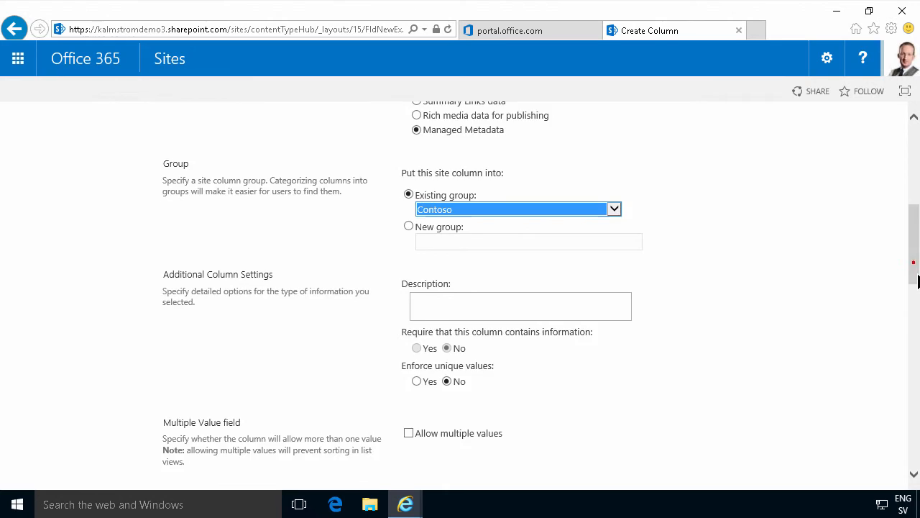
scroll("down", 3)
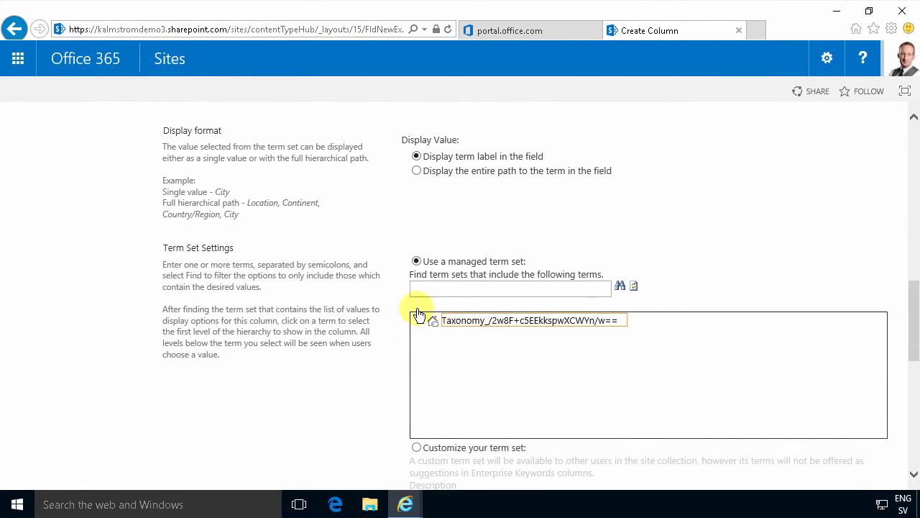
left_click(419, 320)
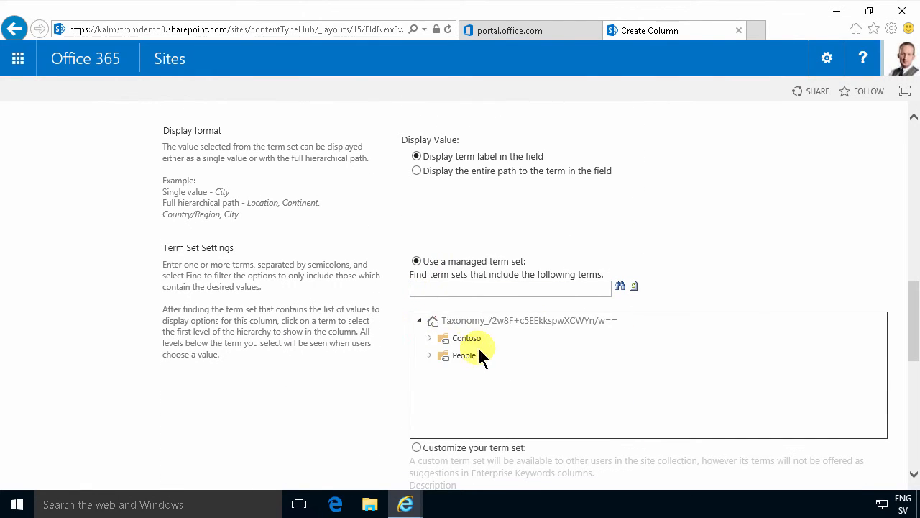
left_click(429, 338)
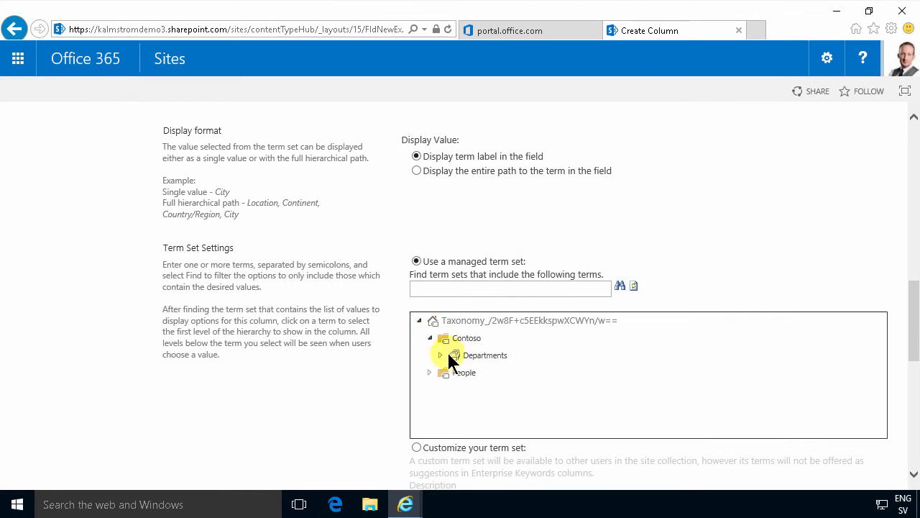
left_click(485, 355)
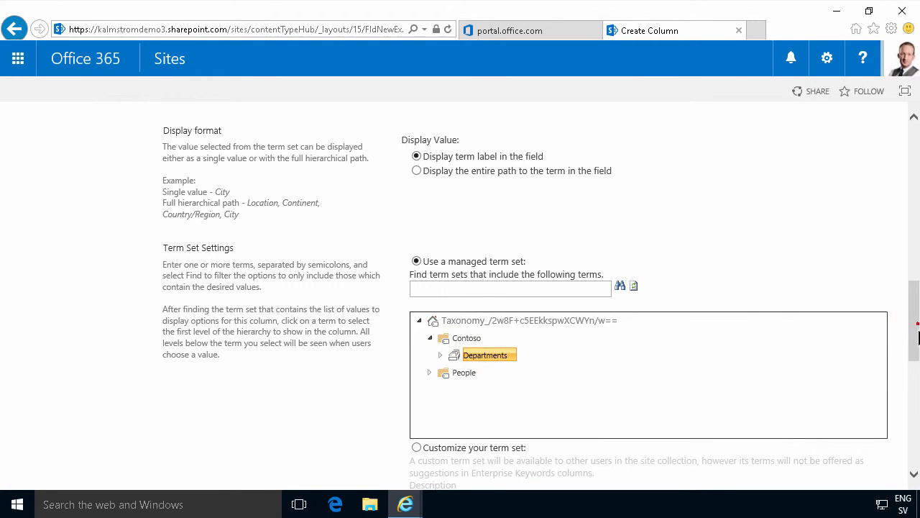
scroll("down", 3)
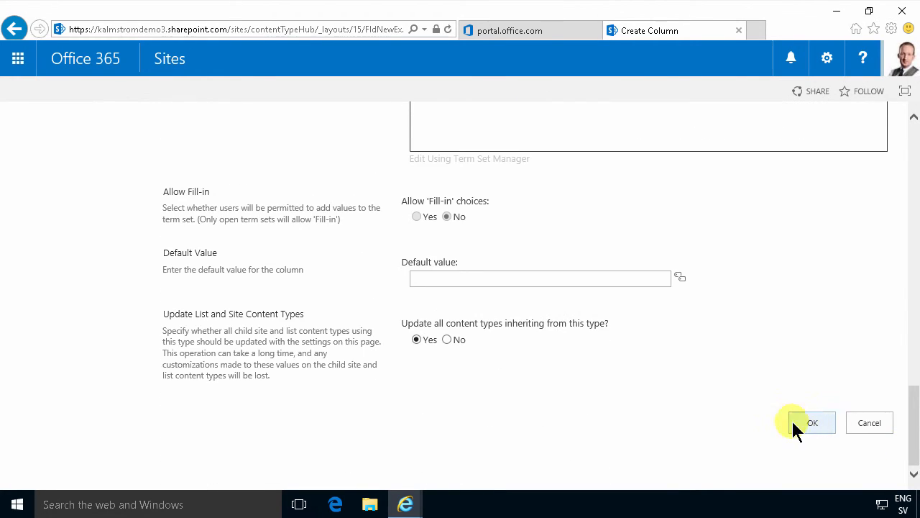
mouse_move(432, 327)
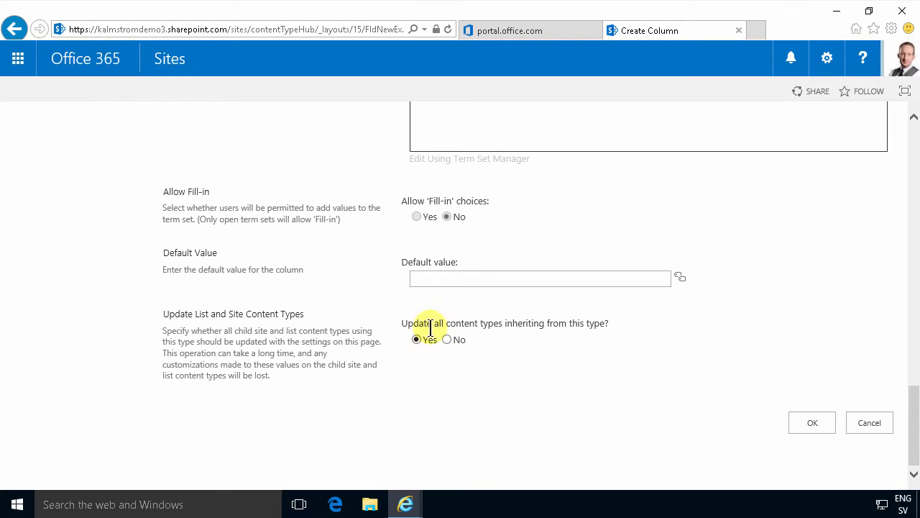
mouse_move(556, 328)
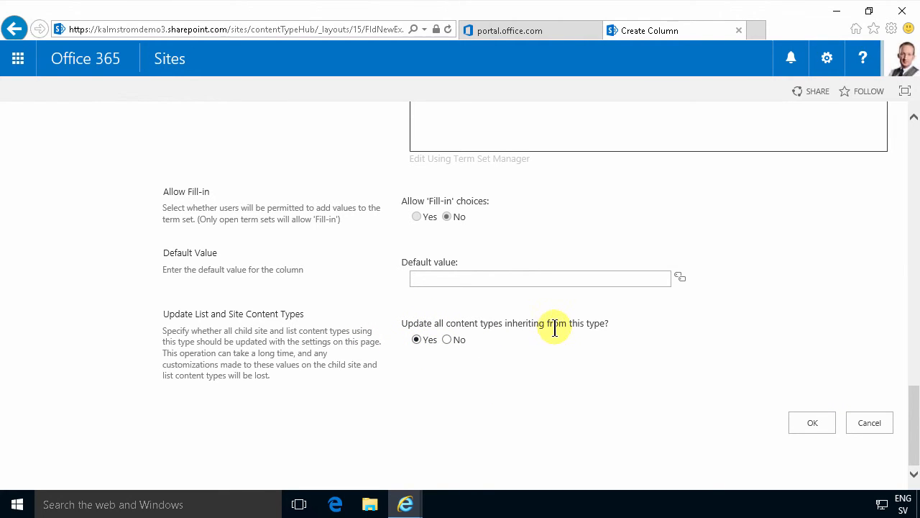
Save the Contoso Department column, updating all inheriting content types
left_click(812, 422)
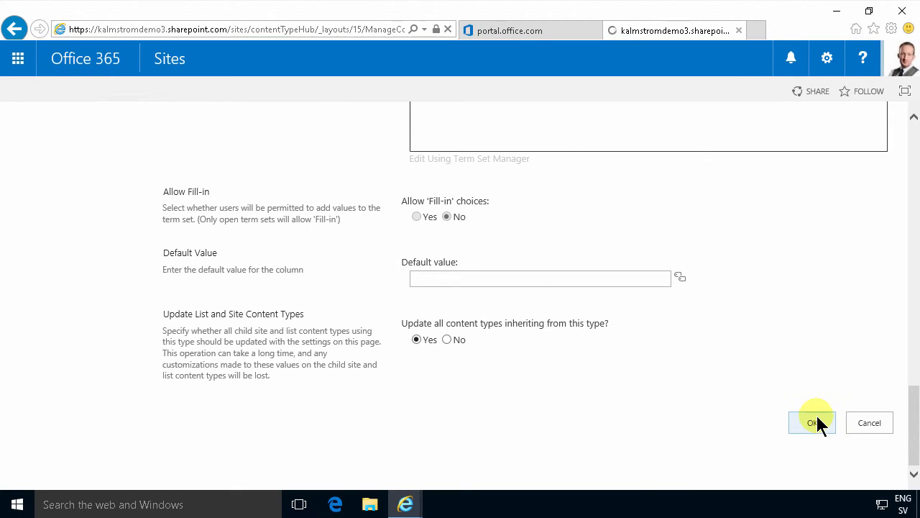
Republish Contoso Phone Message through its publishing options and return to Sites
left_click(812, 422)
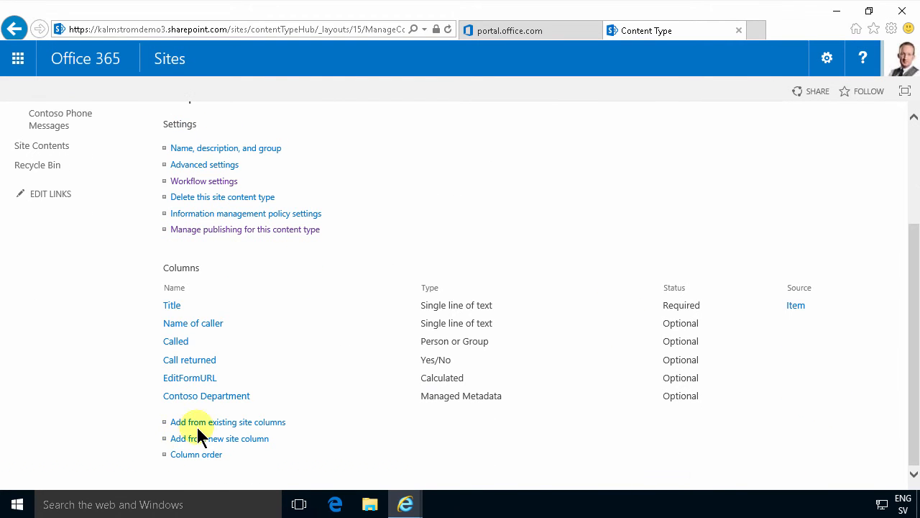
mouse_move(206, 396)
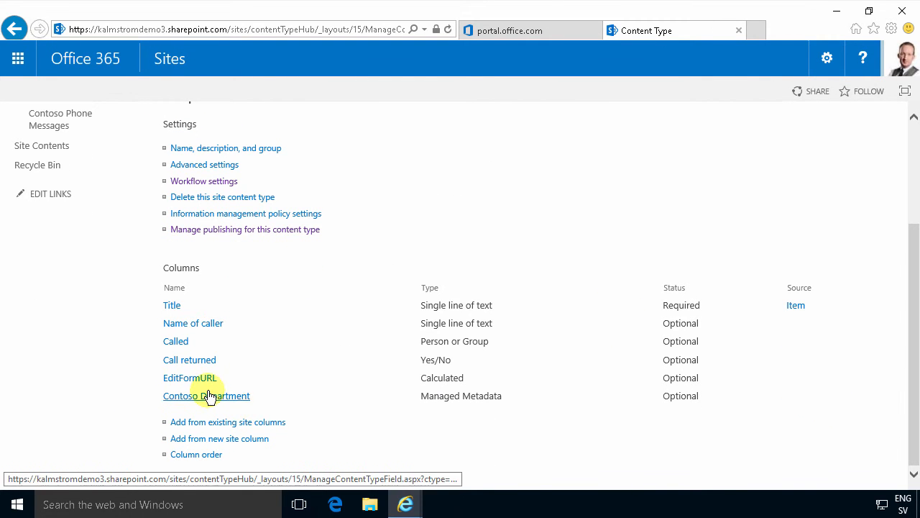
scroll("up", 3)
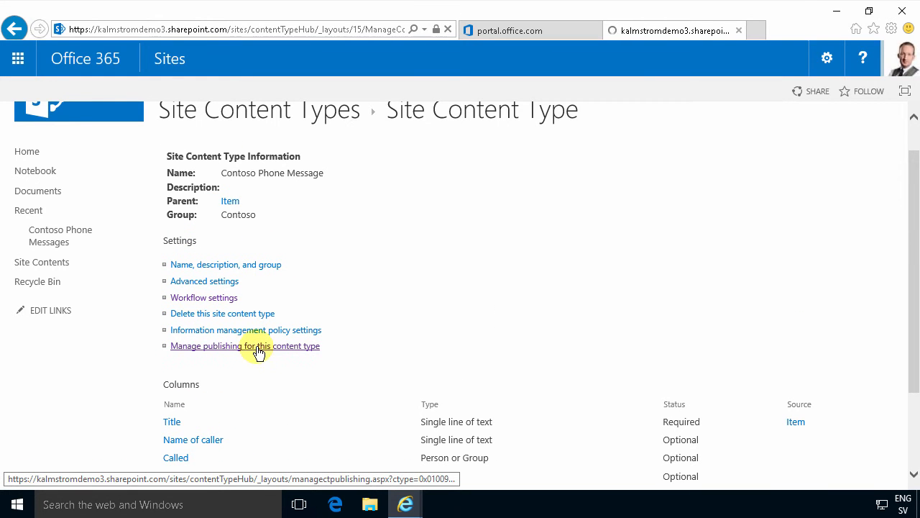
left_click(246, 346)
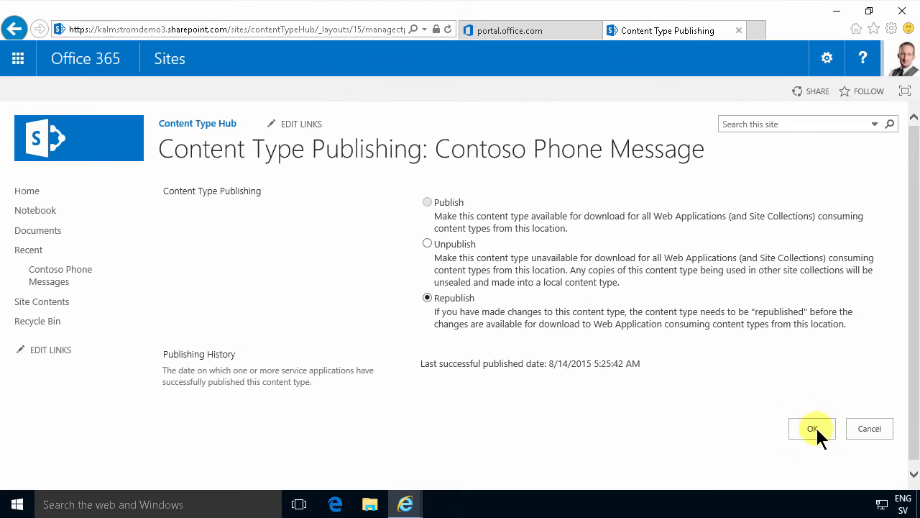
left_click(812, 428)
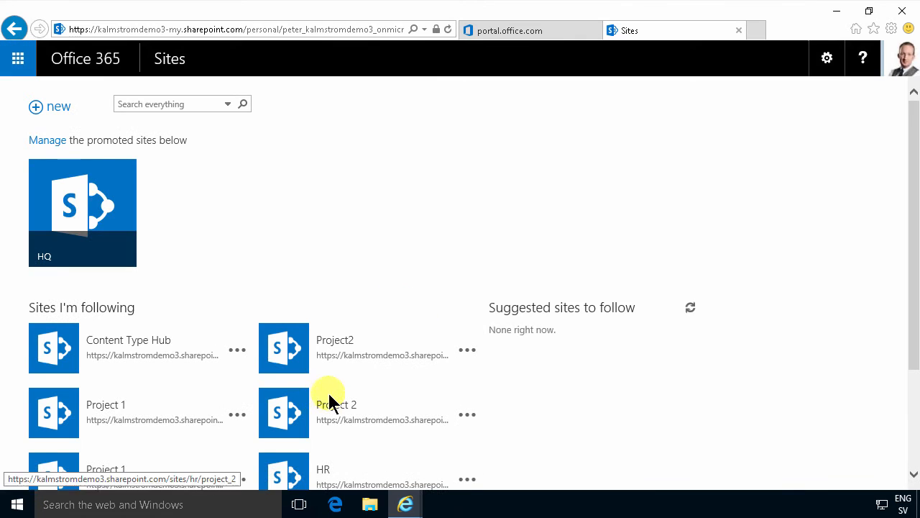
Open the Sales site tile from the followed sites
scroll("down", 3)
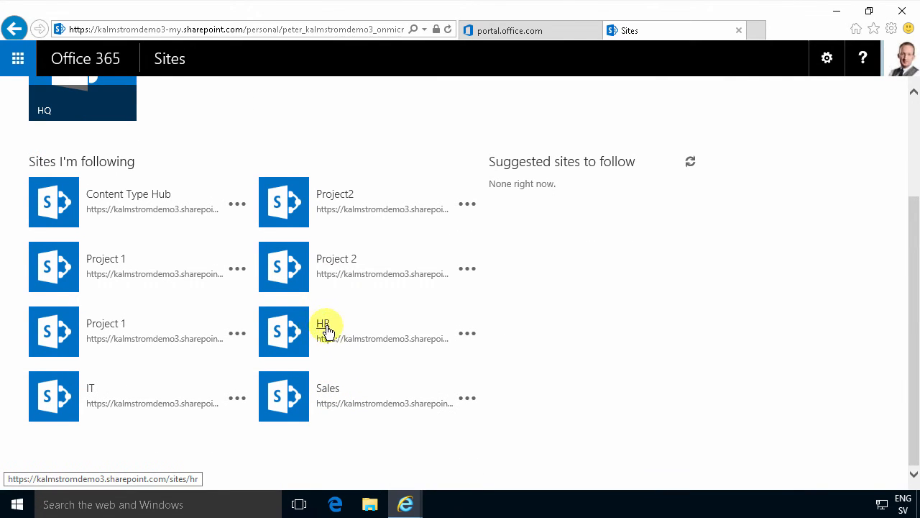
mouse_move(328, 391)
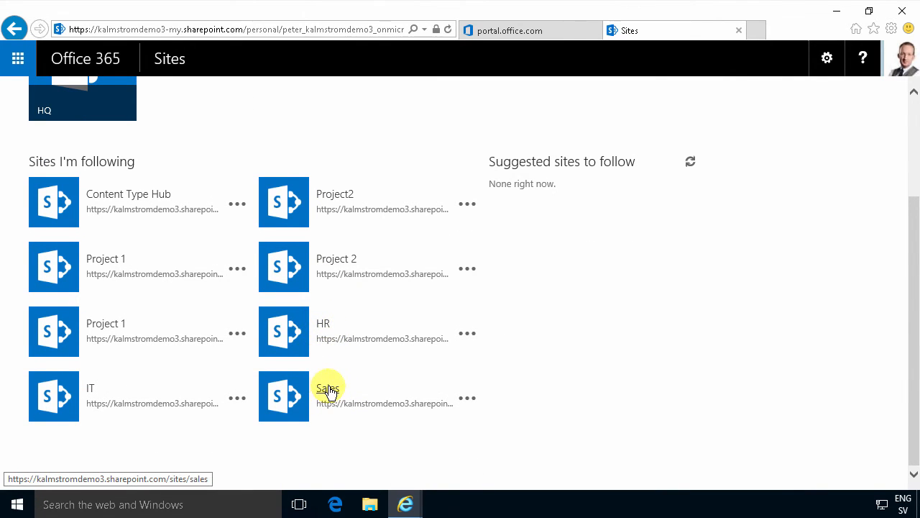
left_click(328, 389)
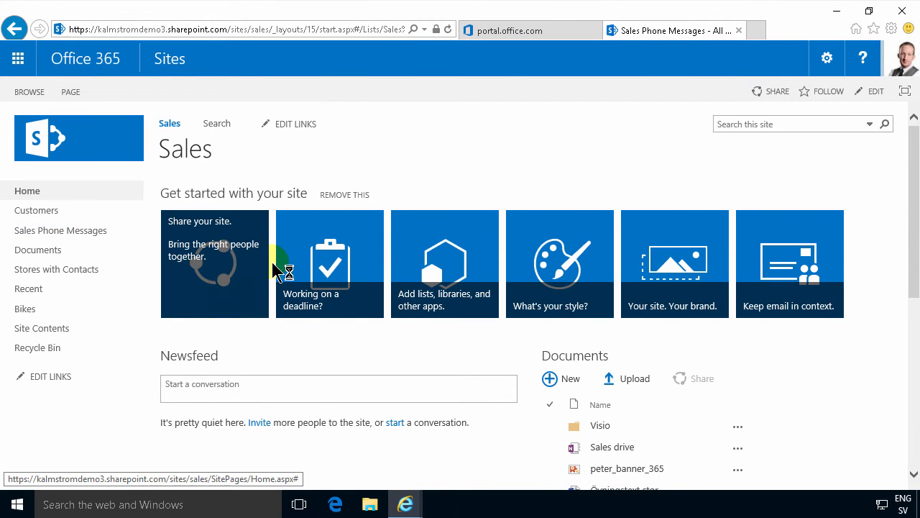
Open Sales Phone Messages and its List Settings from the LIST ribbon
left_click(61, 231)
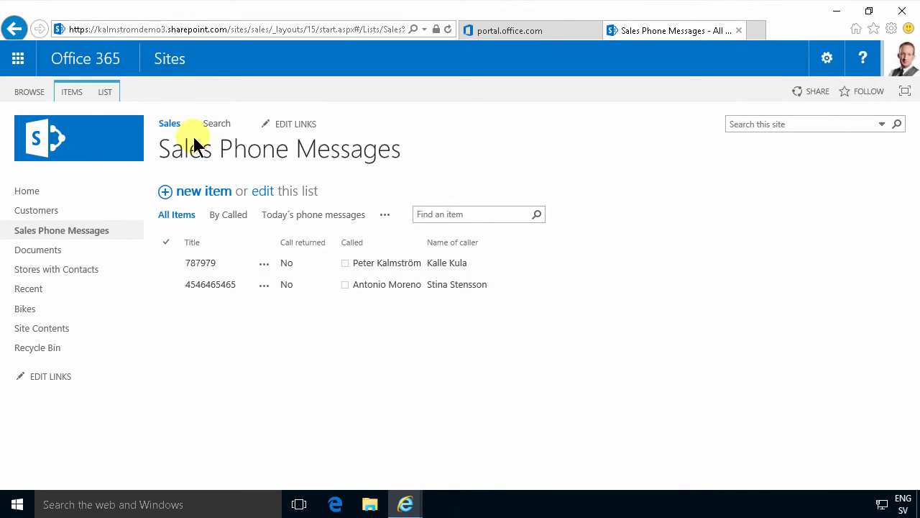
mouse_move(276, 193)
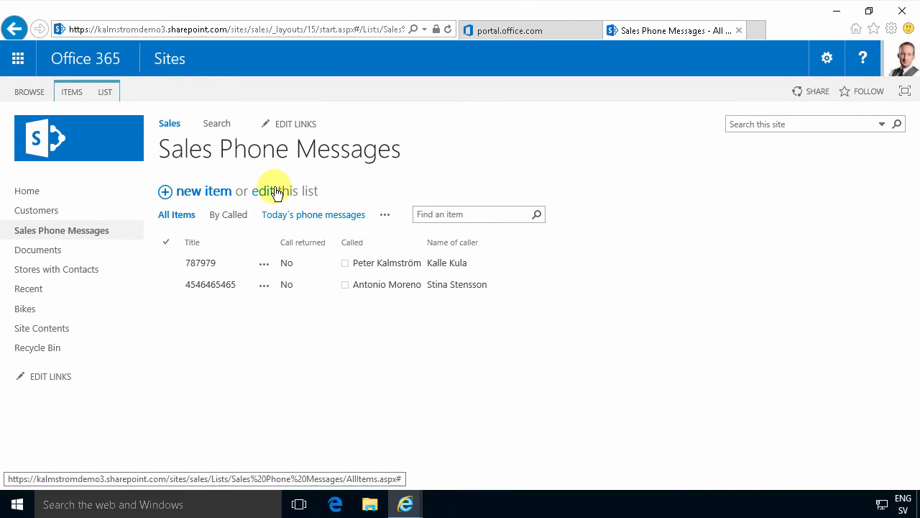
left_click(105, 91)
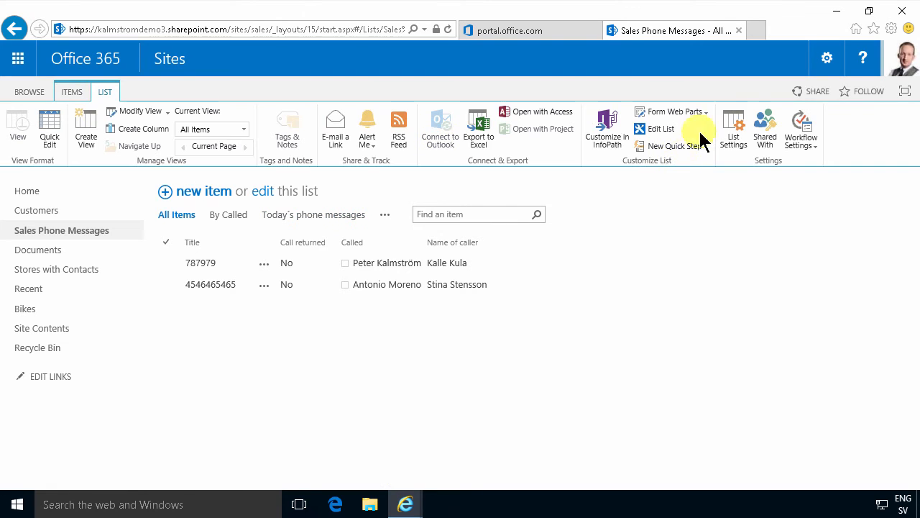
left_click(733, 130)
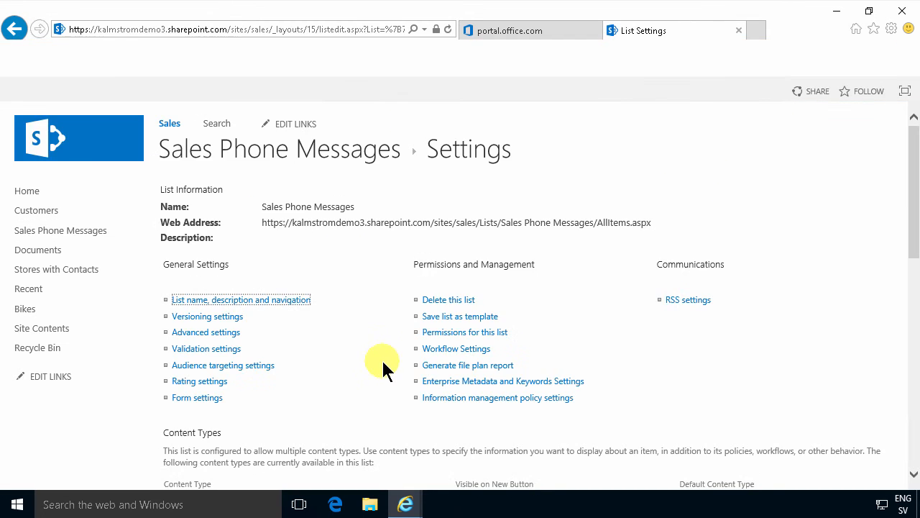
scroll("down", 3)
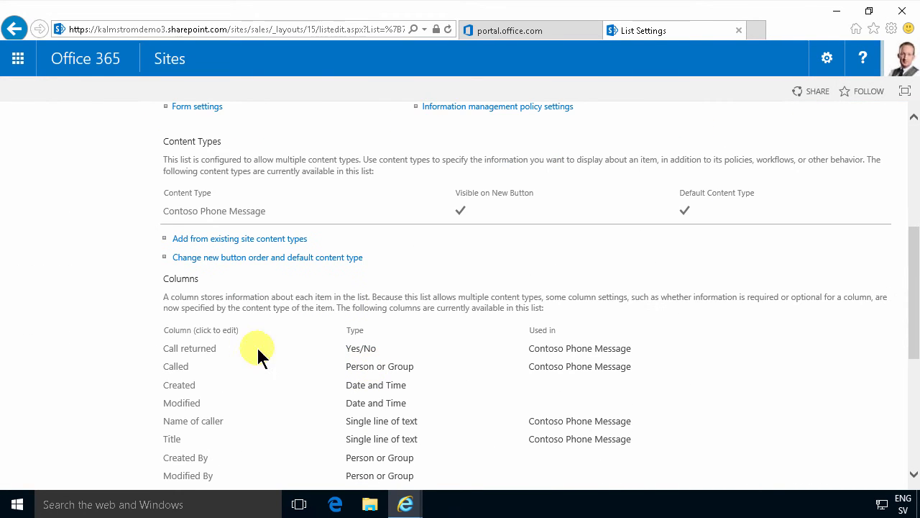
scroll("down", 3)
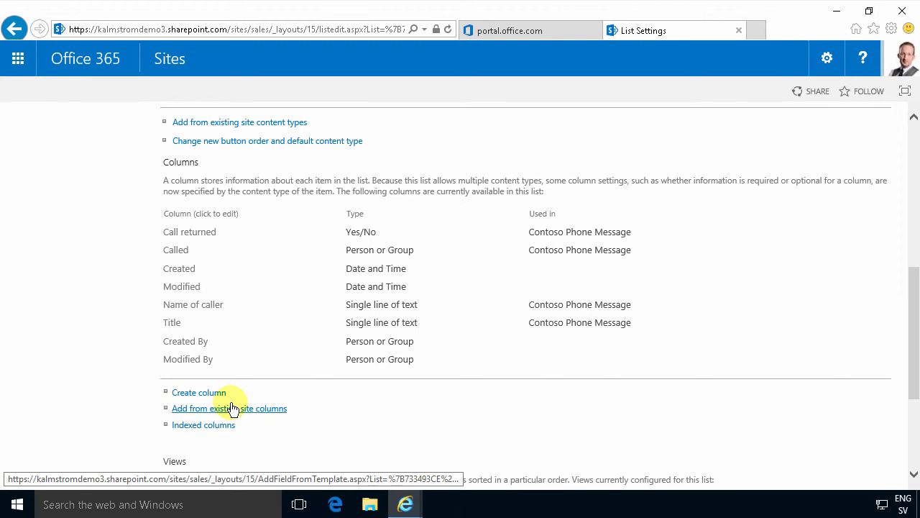
mouse_move(320, 298)
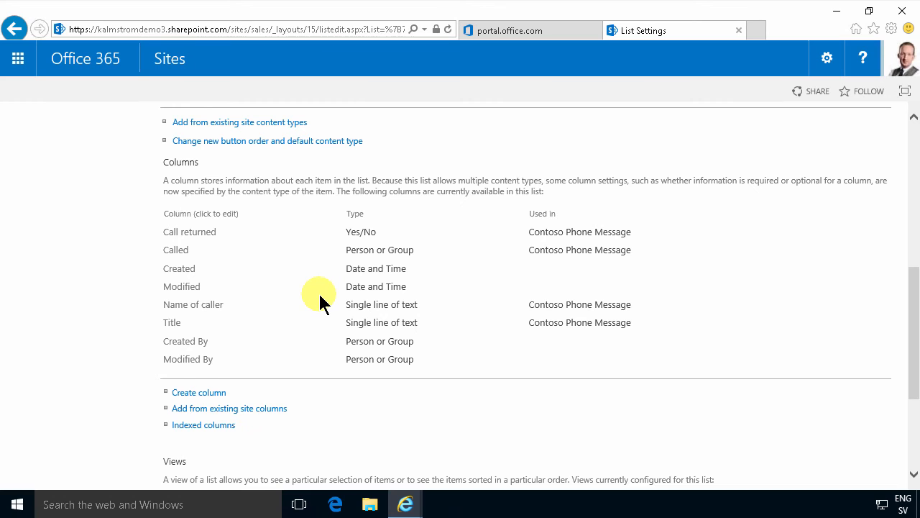